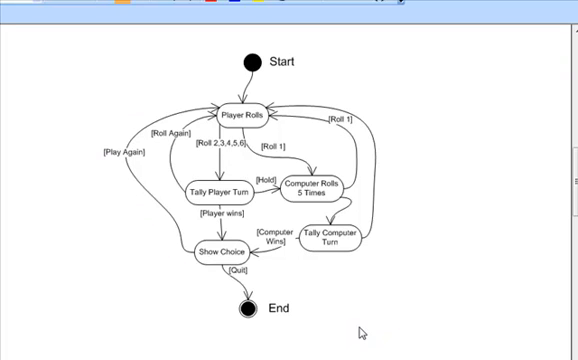
mouse_move(316, 100)
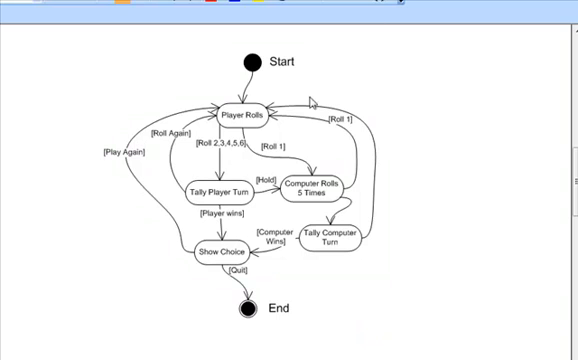
mouse_move(228, 70)
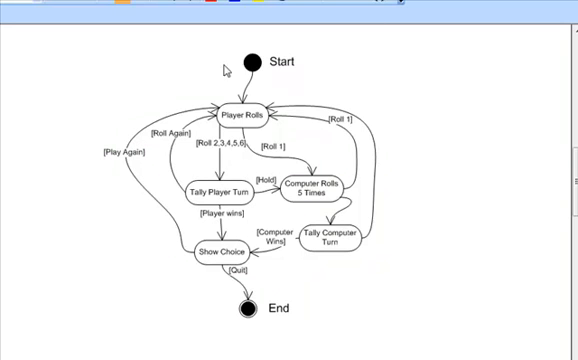
mouse_move(226, 68)
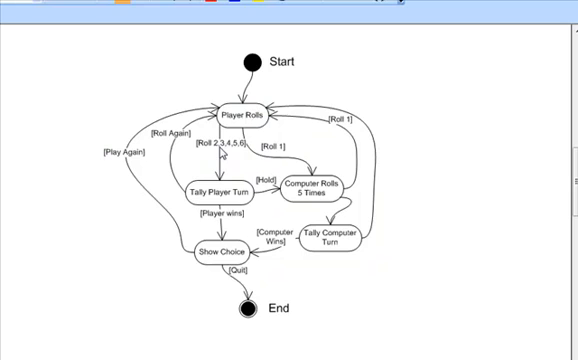
mouse_move(236, 184)
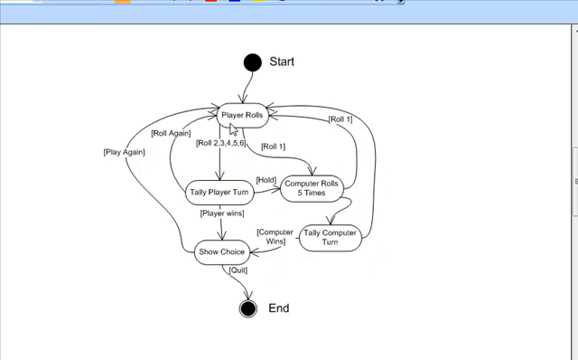
mouse_move(180, 192)
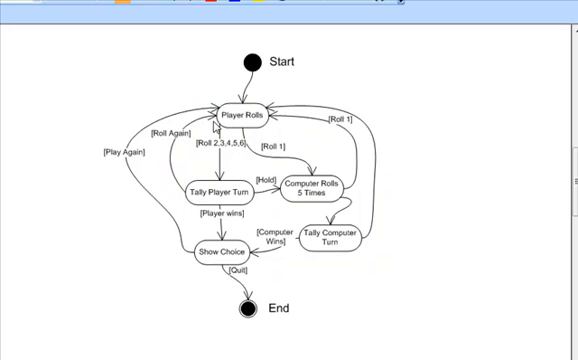
mouse_move(276, 156)
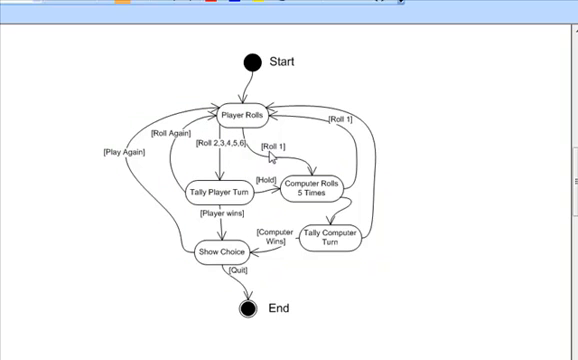
mouse_move(320, 188)
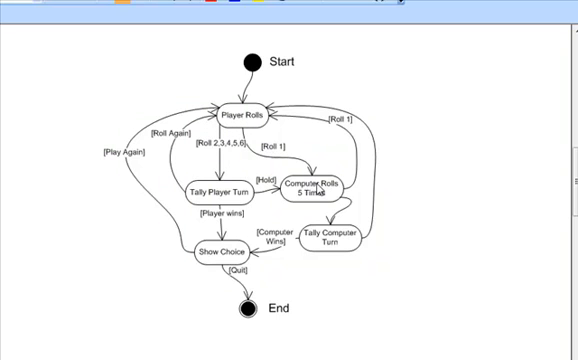
mouse_move(318, 184)
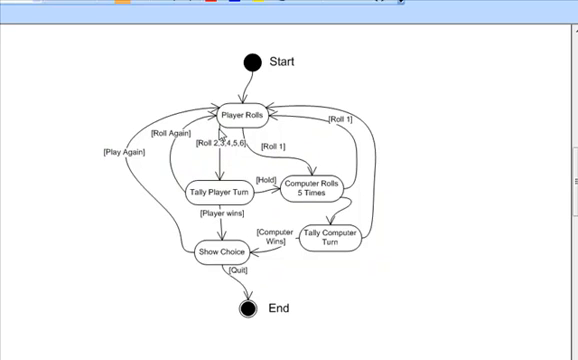
mouse_move(228, 132)
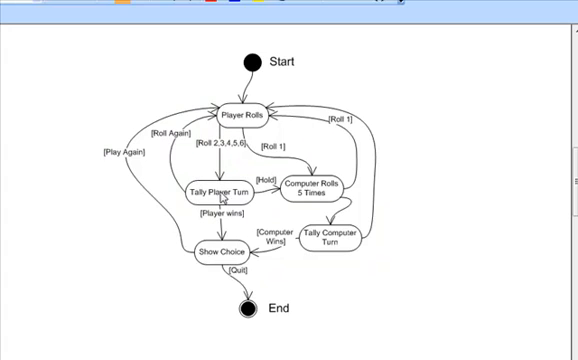
mouse_move(272, 188)
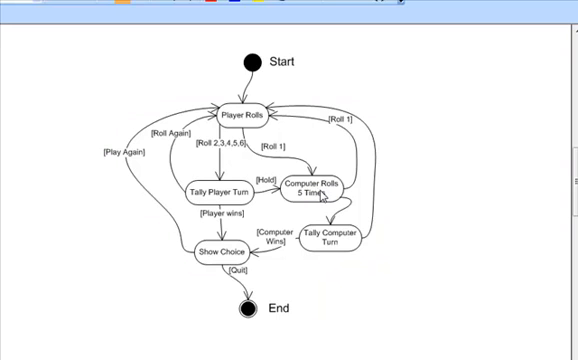
mouse_move(324, 196)
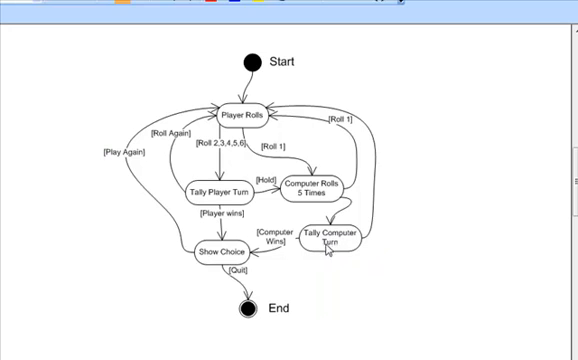
mouse_move(336, 118)
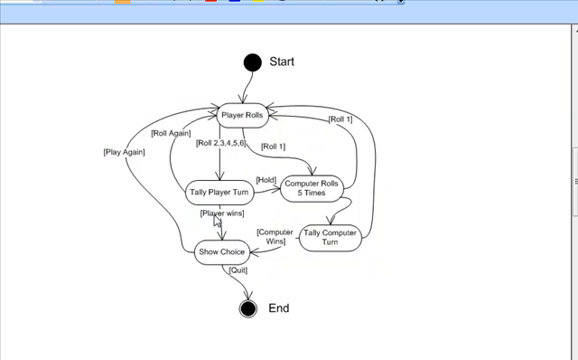
mouse_move(278, 244)
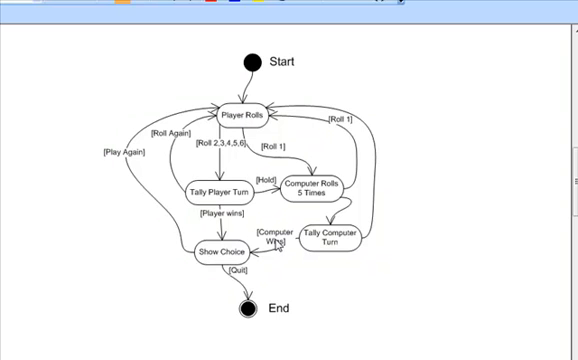
mouse_move(224, 278)
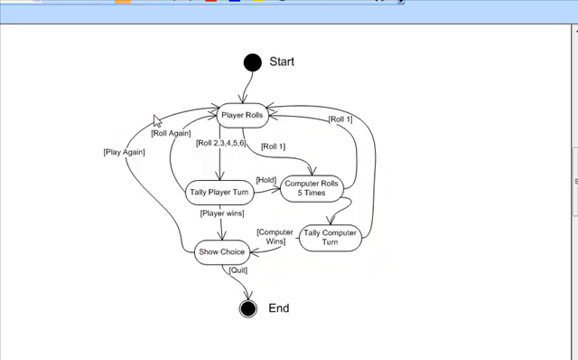
mouse_move(158, 116)
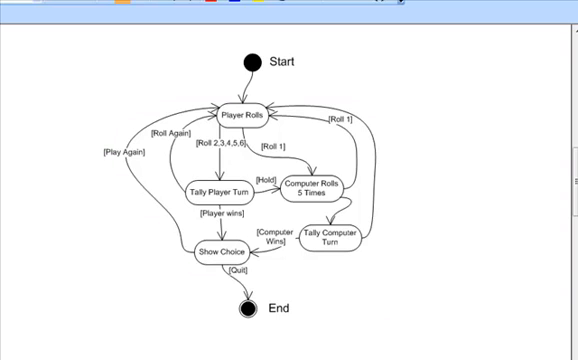
mouse_move(364, 206)
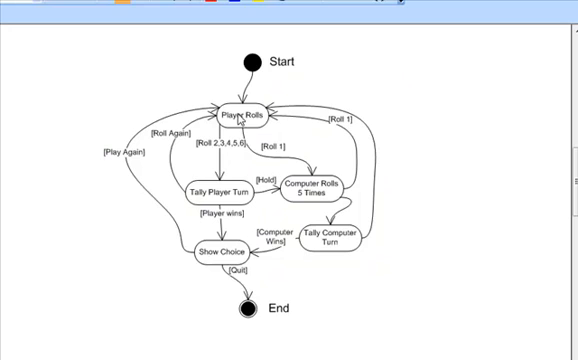
mouse_move(218, 190)
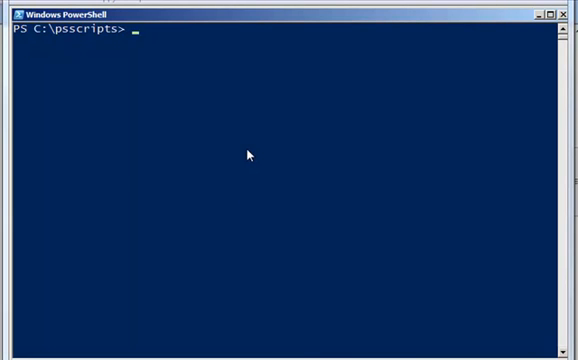
Run 'notepad pig.ps1' from PowerShell and confirm creating the new file
left_click(244, 150)
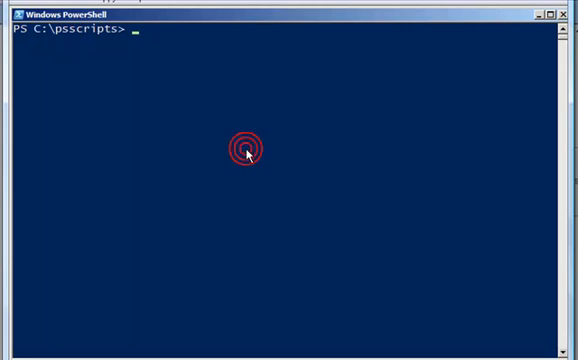
type("notepad")
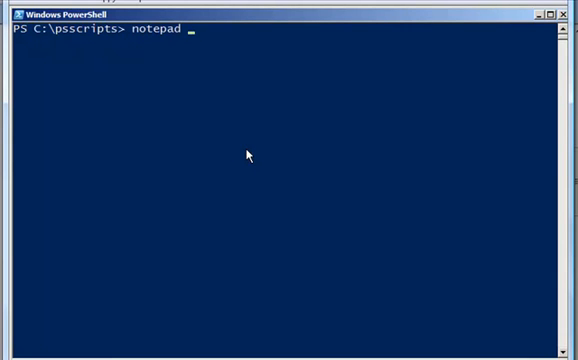
type("pi")
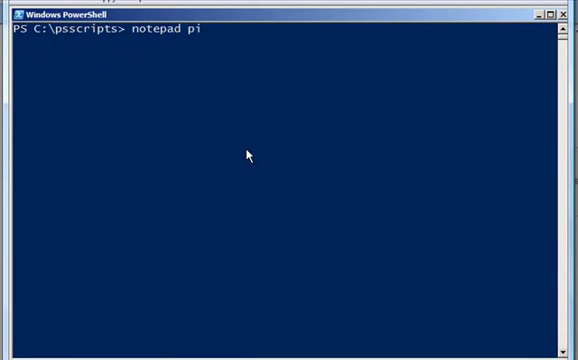
type("g.ps")
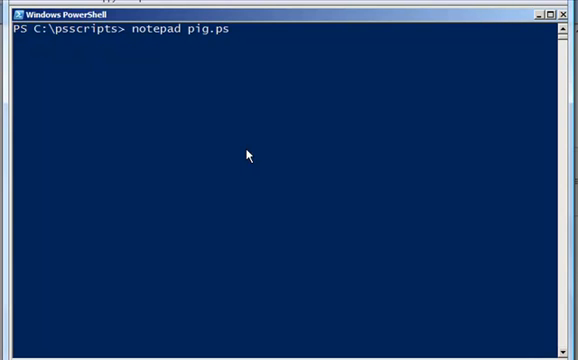
type("1")
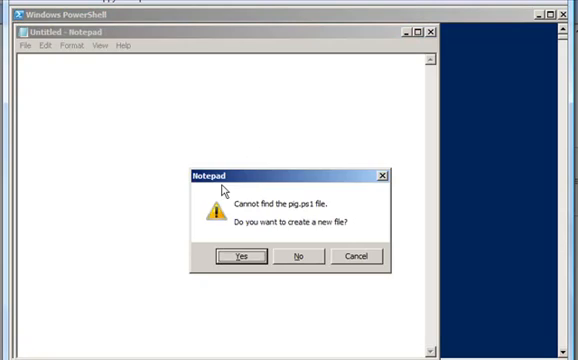
left_click(238, 256)
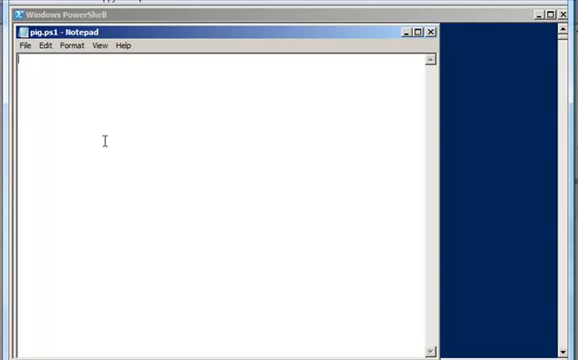
Write the '##### Script variables' header and the $p, $c, $q, $w, $win assignments
type("##### Script variables")
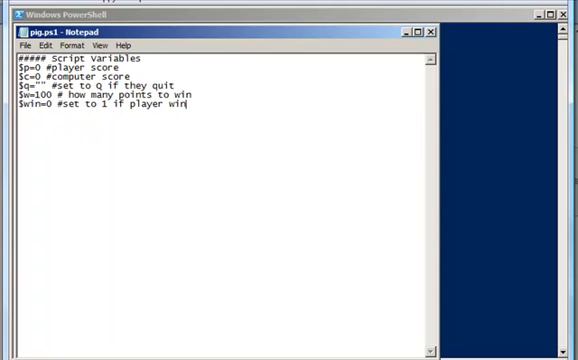
mouse_move(310, 320)
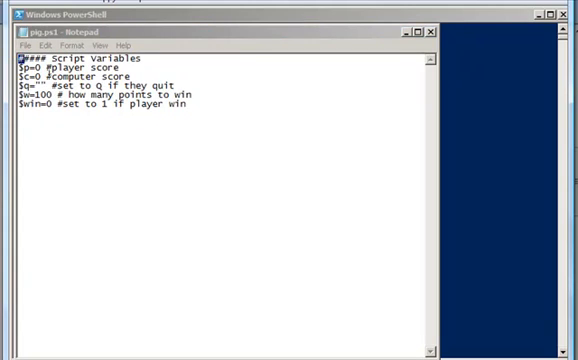
double_click(62, 78)
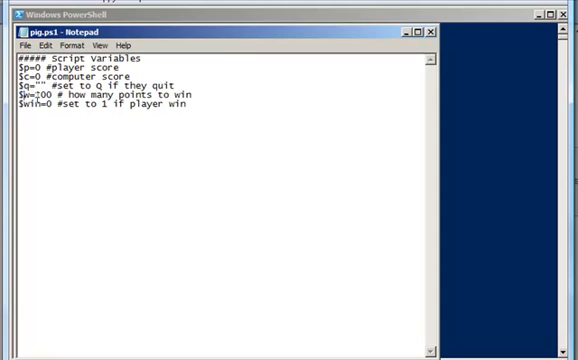
double_click(40, 100)
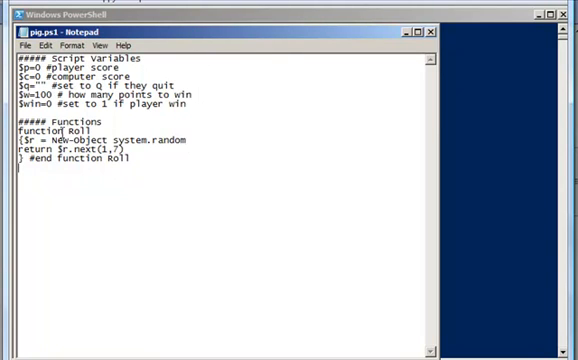
Write the '##### Functions' header and a Roll function returning $r.next(1,7)
double_click(72, 132)
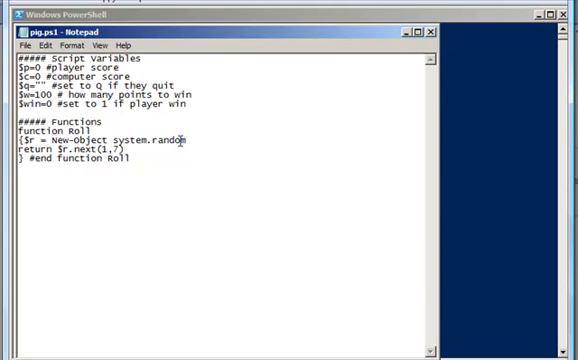
mouse_move(176, 148)
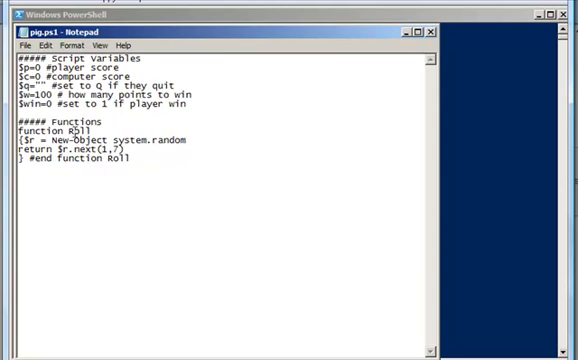
double_click(80, 132)
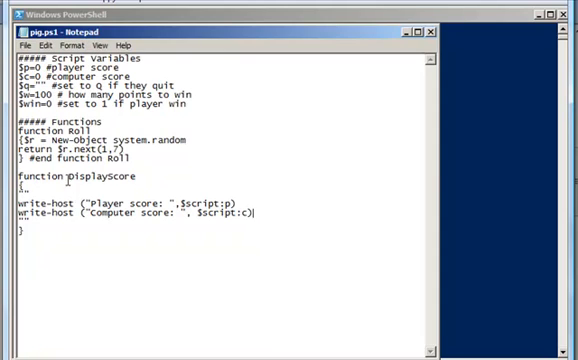
Write DisplayScore with write-host lines for $script:p and $script:c
double_click(100, 180)
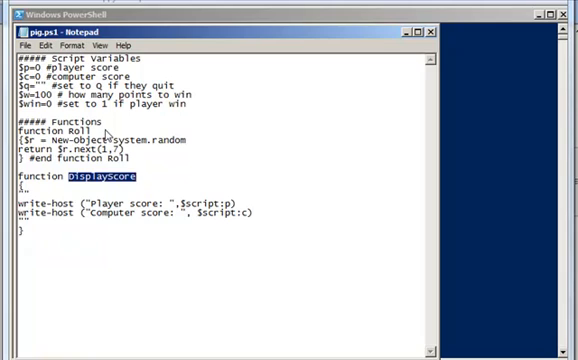
mouse_move(108, 136)
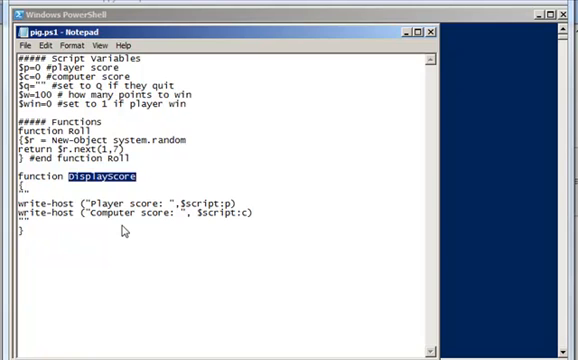
mouse_move(236, 272)
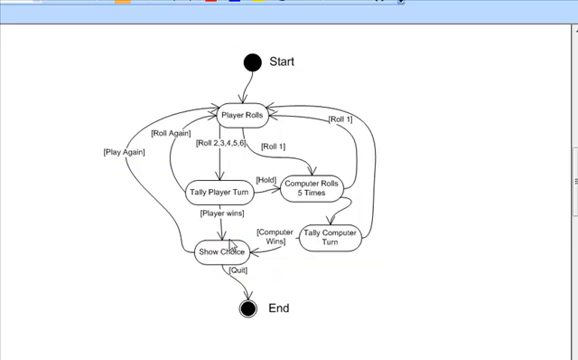
mouse_move(228, 256)
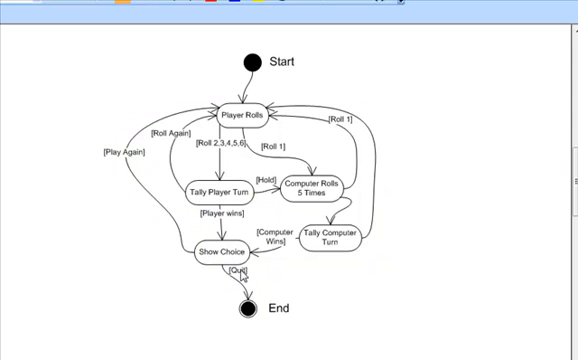
mouse_move(242, 276)
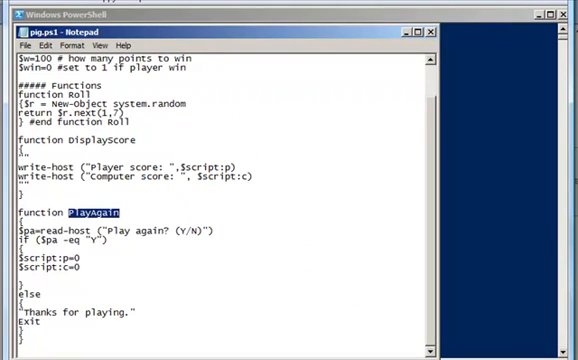
Review the game flow diagram, then return to the script's new PlayAgain function
left_click(68, 216)
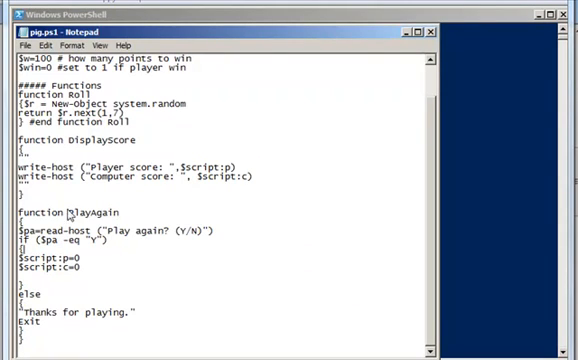